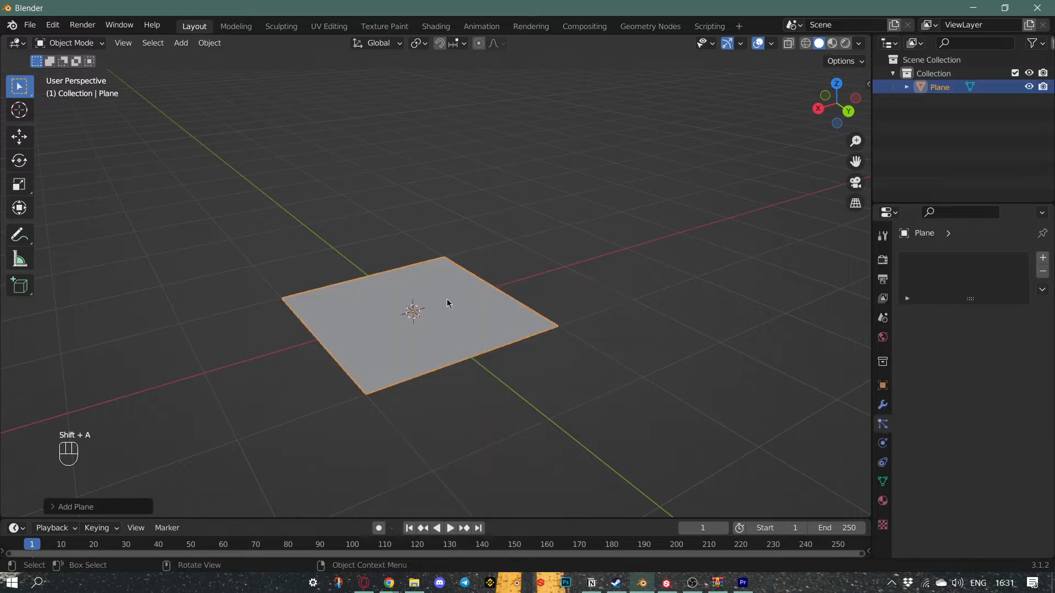
Scale the new plane up to several times its original size.
{"action": "key", "text": "s"}
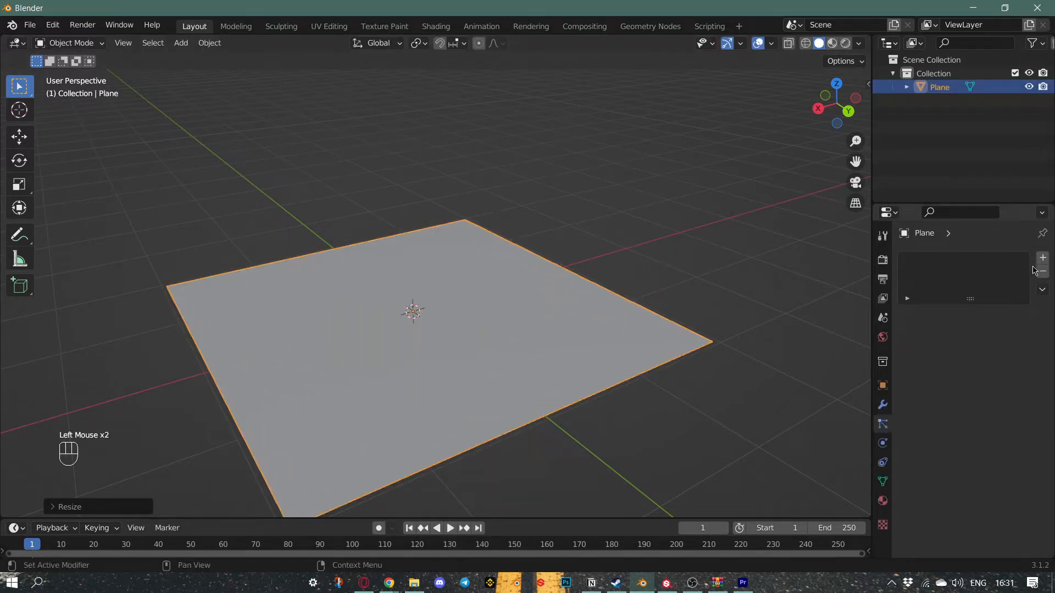
Add a Hair particle system with advanced settings, 0.1 m length and 50000 strands.
{"action": "left_click", "coordinate": [1042, 257]}
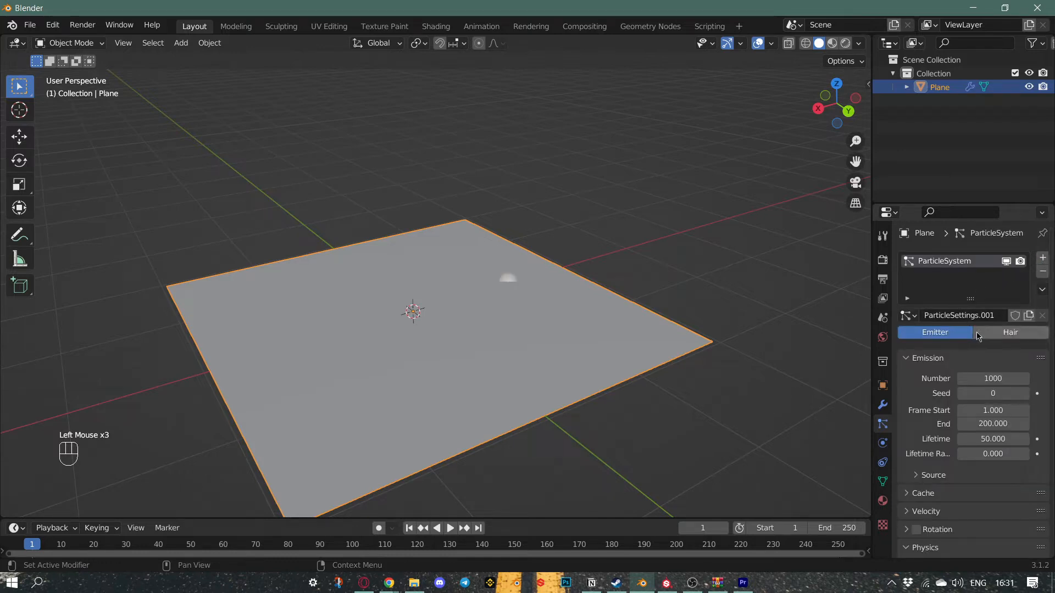
{"action": "left_click", "coordinate": [1009, 332]}
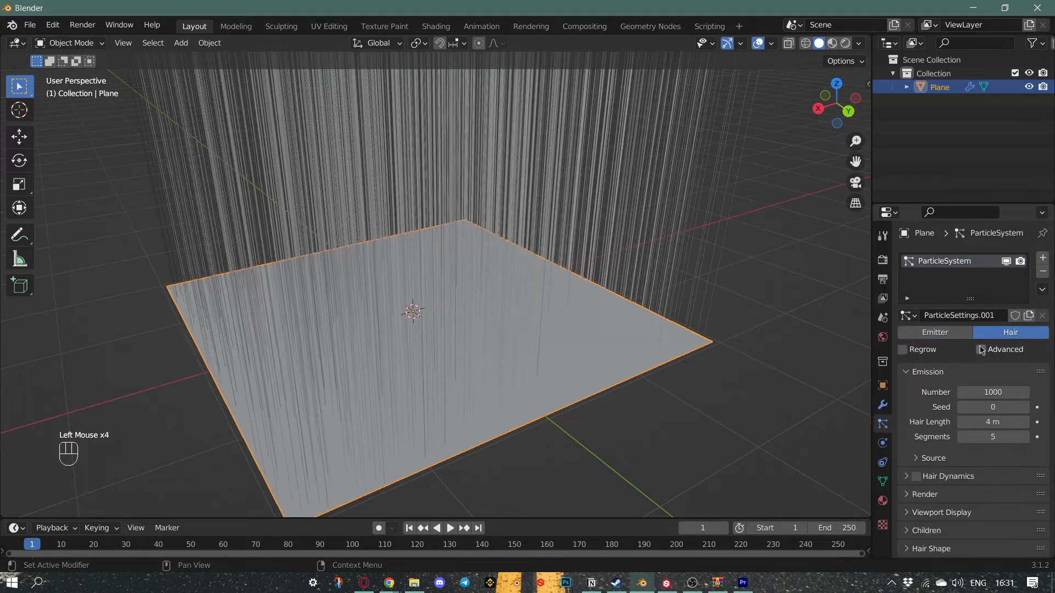
{"action": "left_click", "coordinate": [980, 349]}
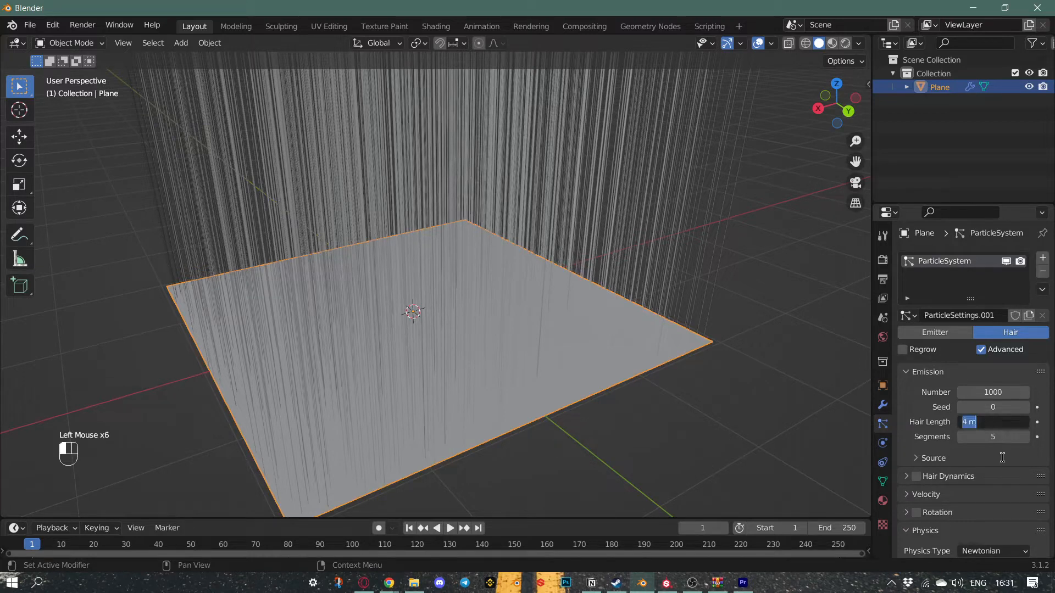
{"action": "type", "text": "0.1"}
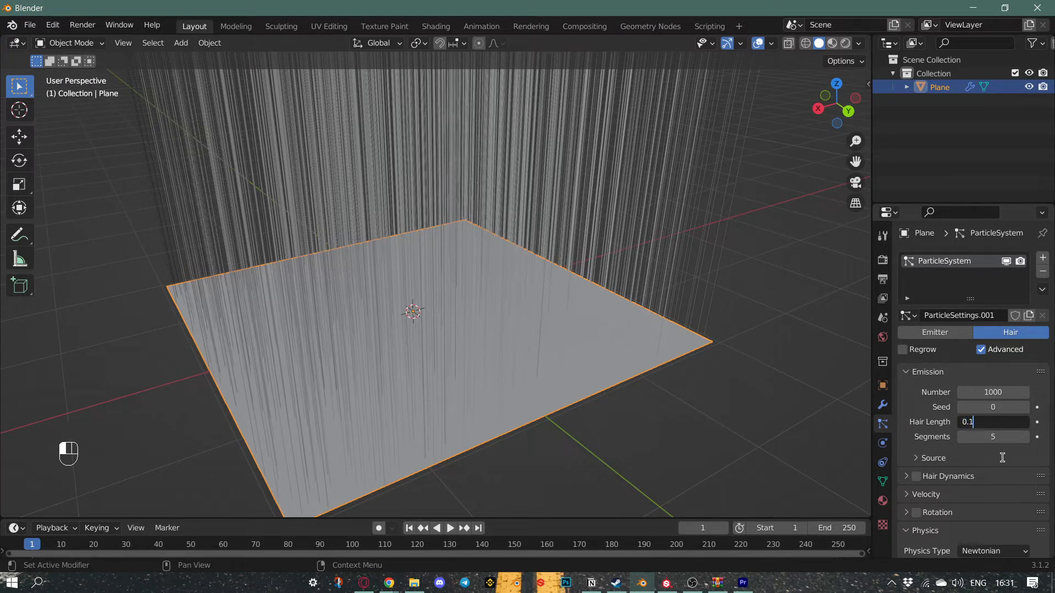
{"action": "key", "text": "Return"}
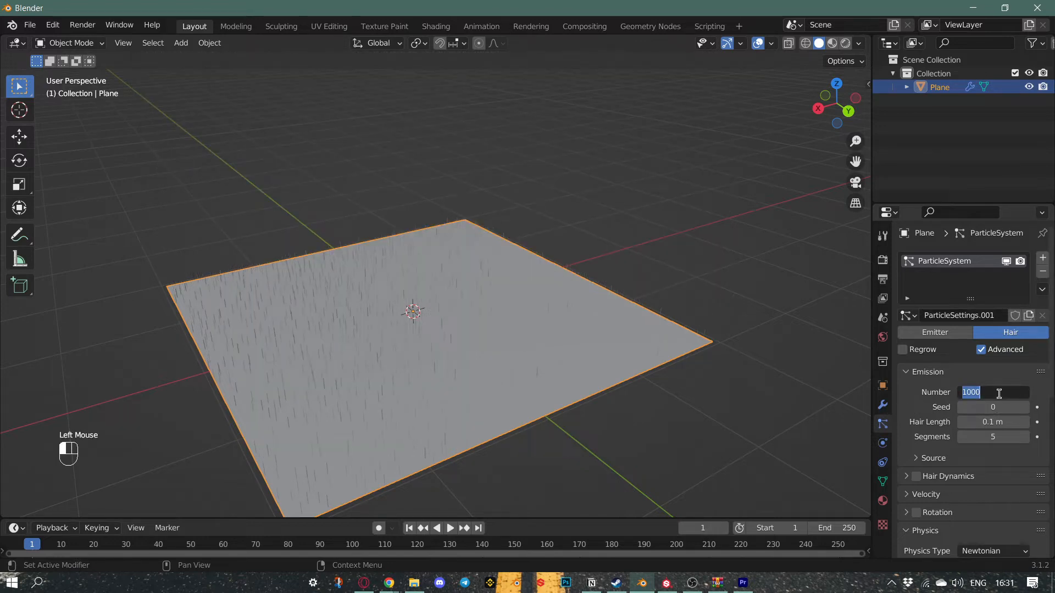
{"action": "type", "text": "50"}
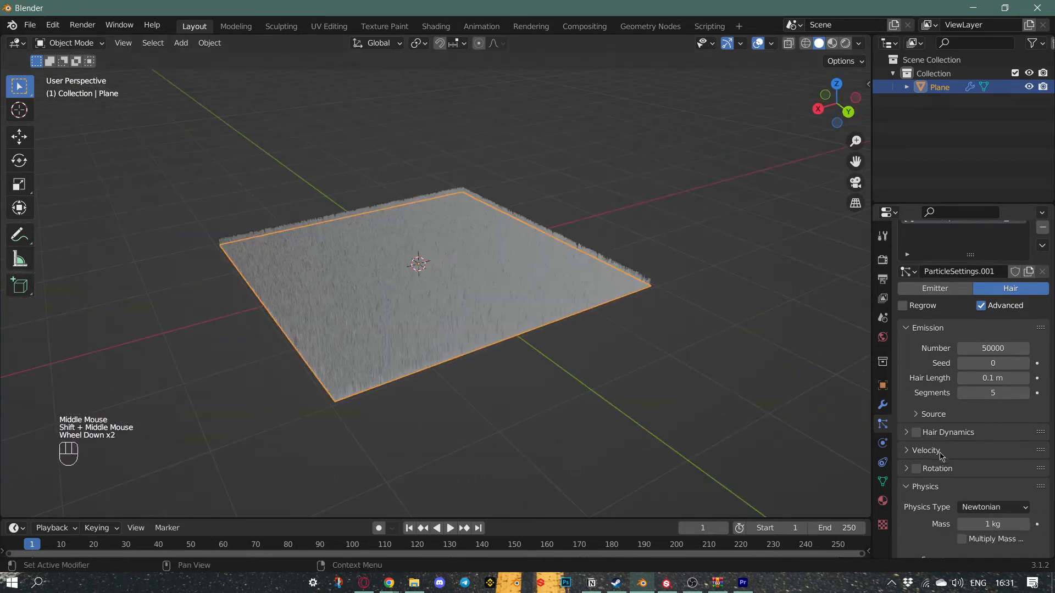
Set the Brownian force in Physics > Forces to 0.1 for tousled strands.
{"action": "scroll", "scroll_direction": "down", "scroll_amount": 3}
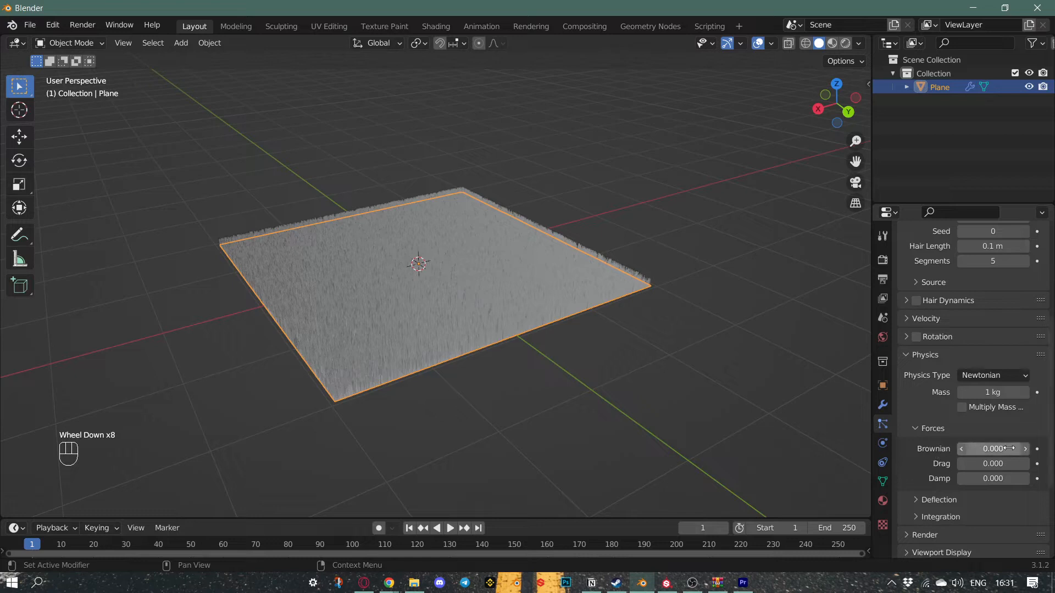
{"action": "left_click", "coordinate": [992, 449]}
{"action": "type", "text": "0.300"}
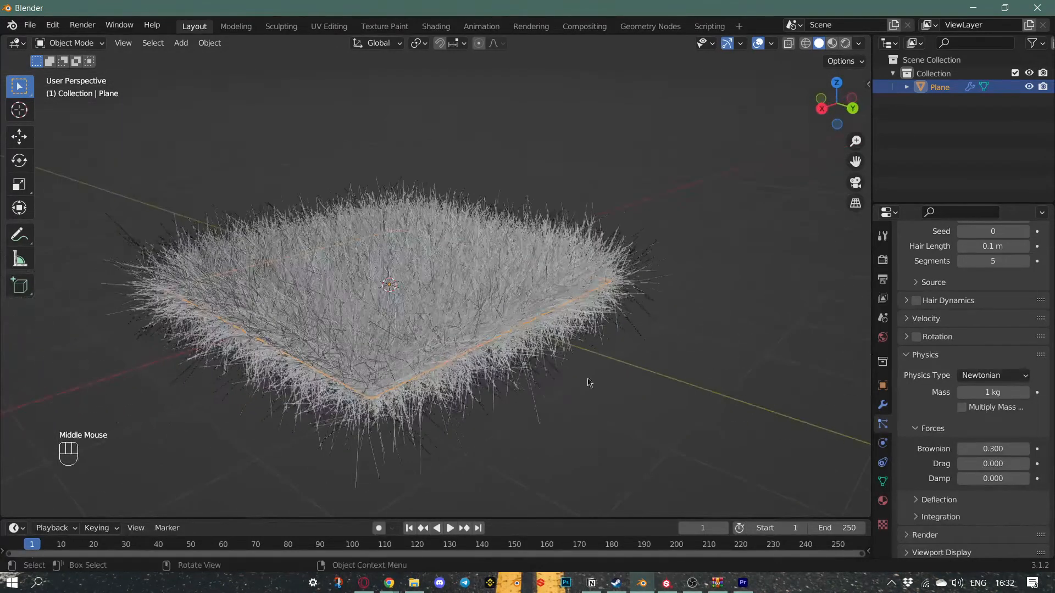
{"action": "left_click", "coordinate": [992, 449]}
{"action": "type", "text": "0.100"}
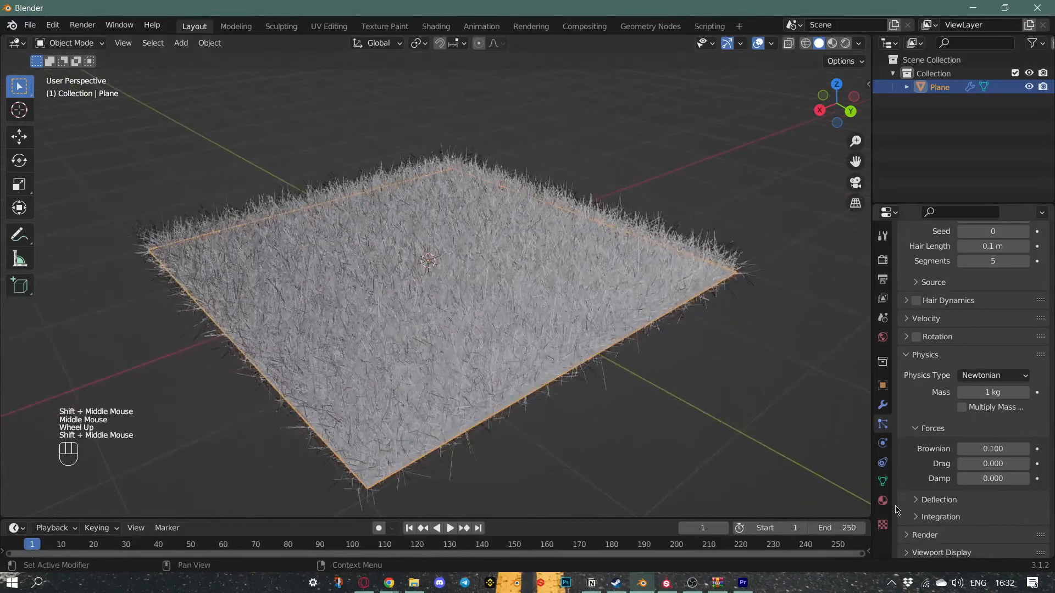
Create a new material with bright green base colour and view it in Material Preview.
{"action": "left_click", "coordinate": [882, 501]}
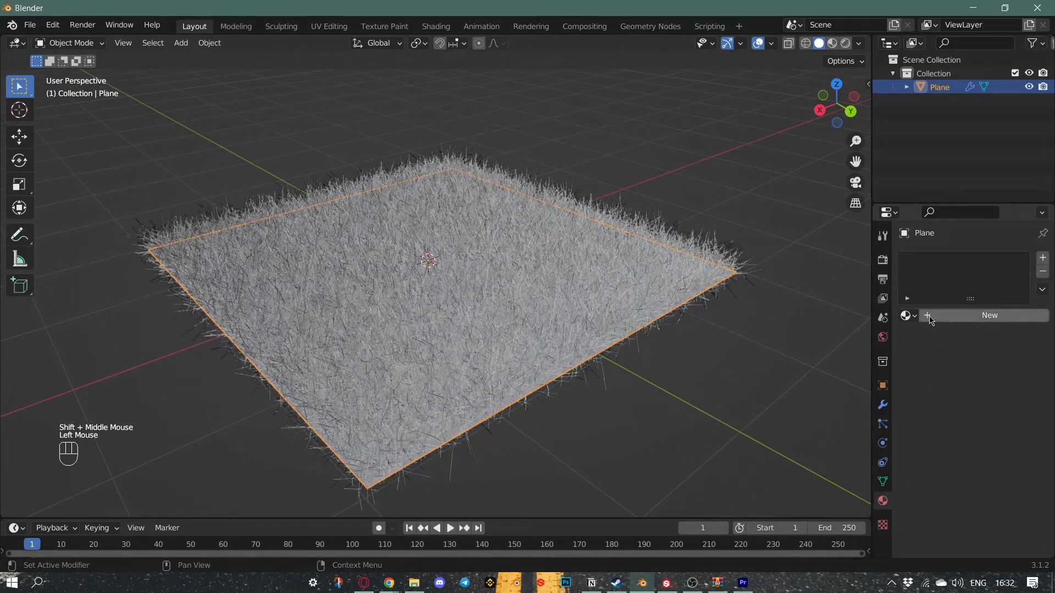
{"action": "left_click", "coordinate": [989, 314]}
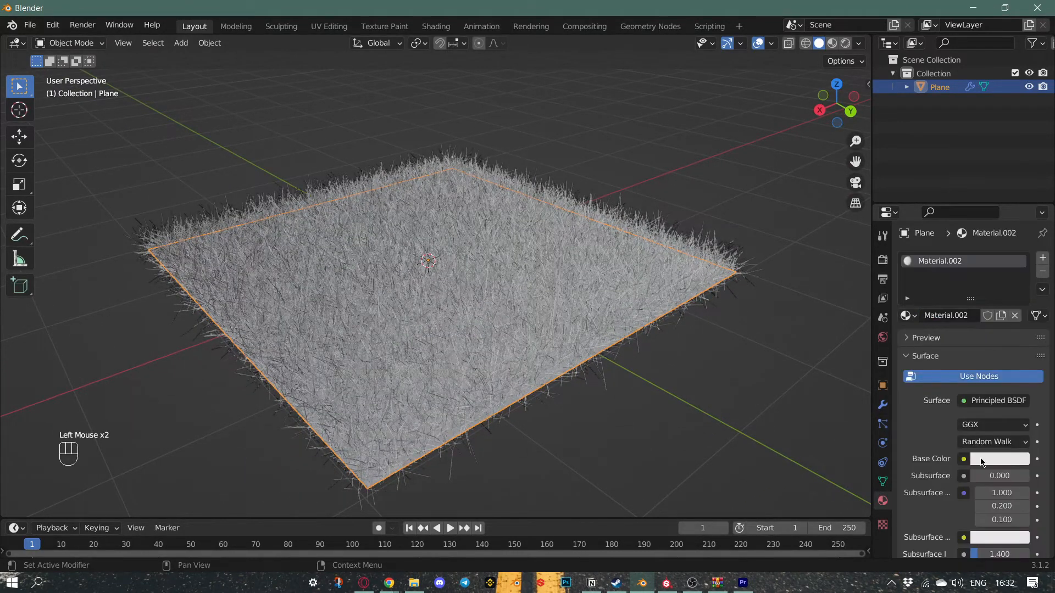
{"action": "left_click", "coordinate": [1000, 459]}
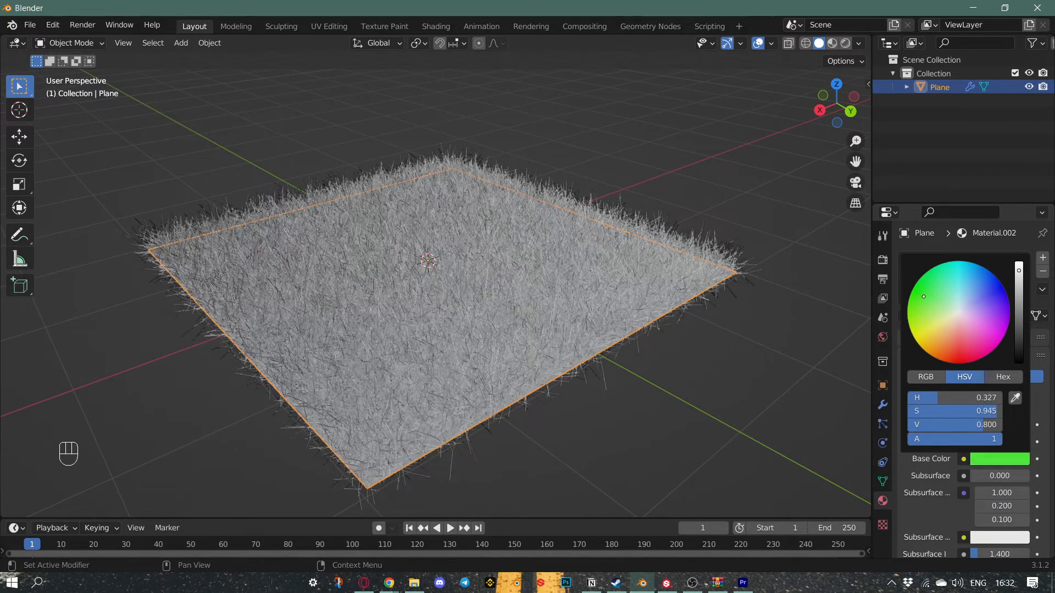
{"action": "key", "text": "z"}
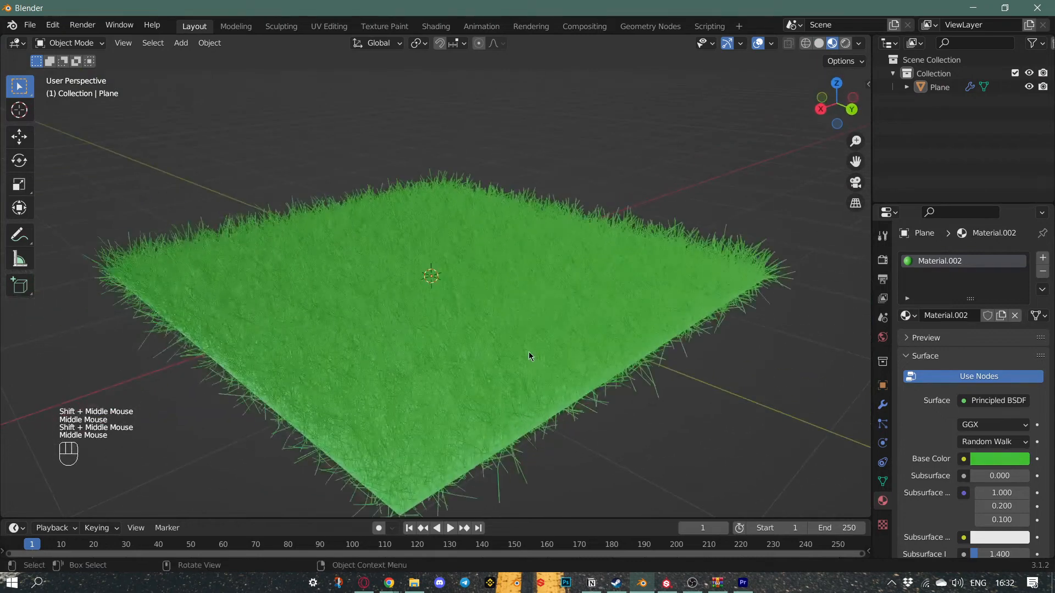
Add a Sun lamp to the scene from the Shift+A menu.
{"action": "key", "text": "shift+a"}
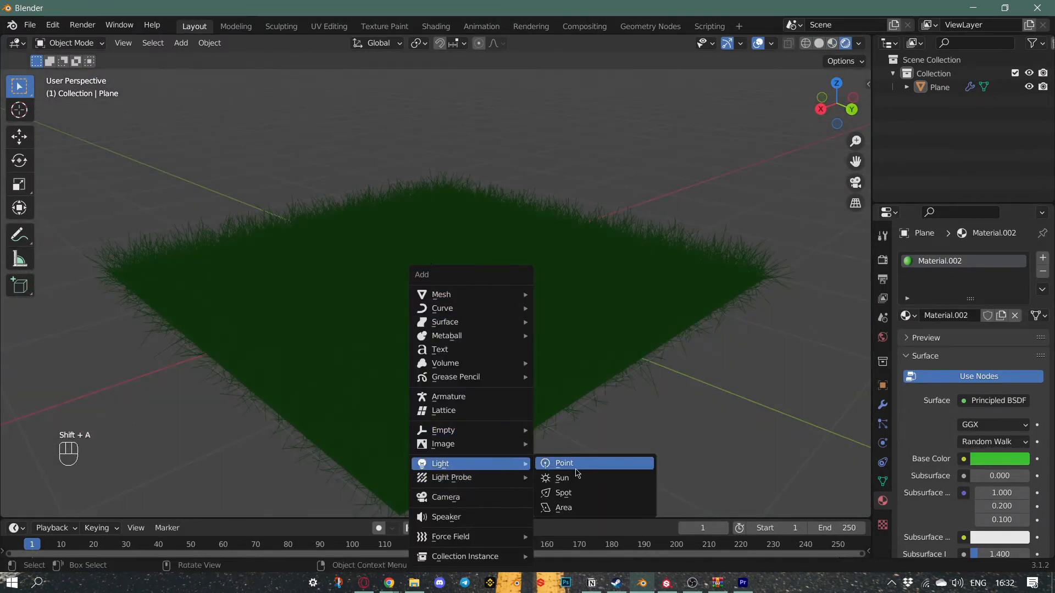
{"action": "left_click", "coordinate": [561, 477]}
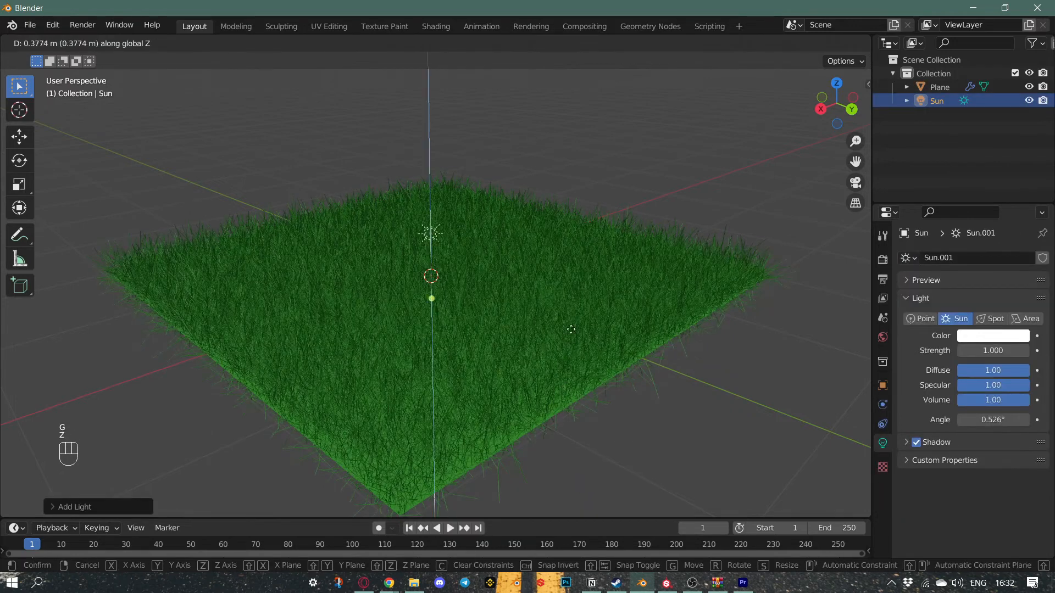